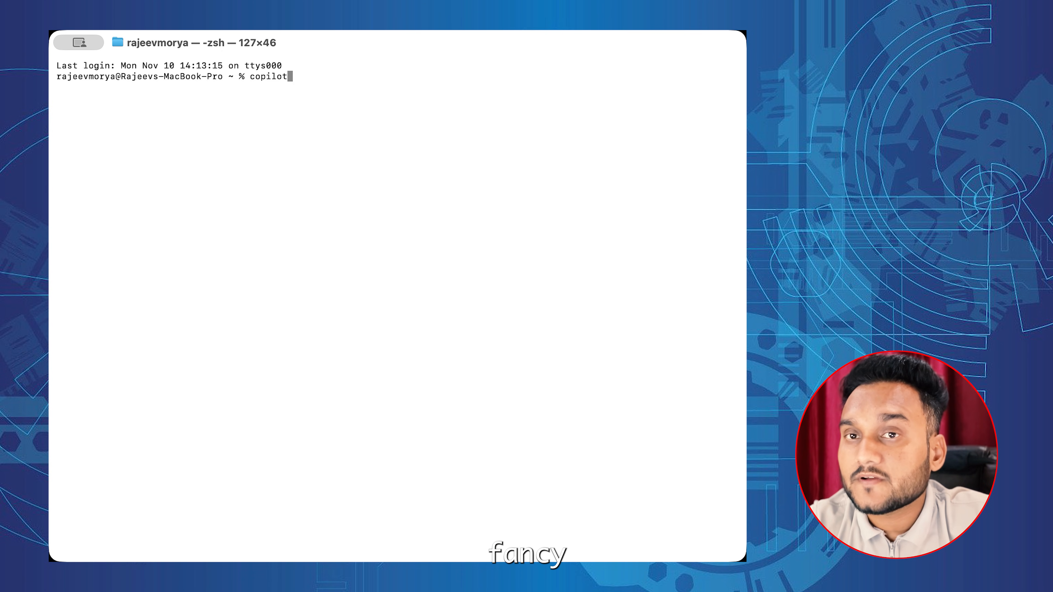
Run copilot --help and review the listed options, commands and usage examples.
{"action": "type", "text": "--hel"}
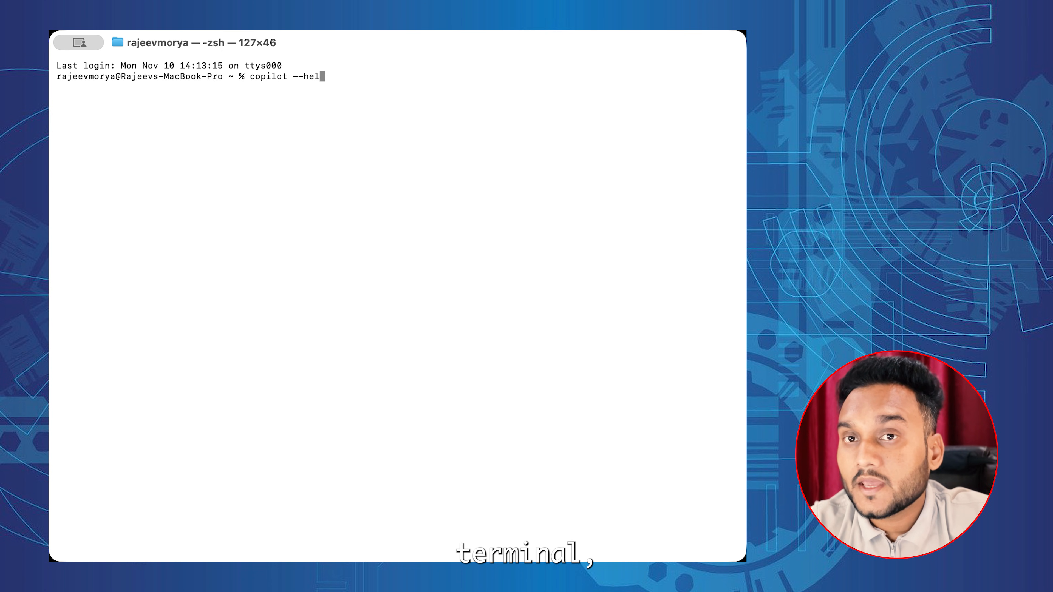
{"action": "key", "text": "Return"}
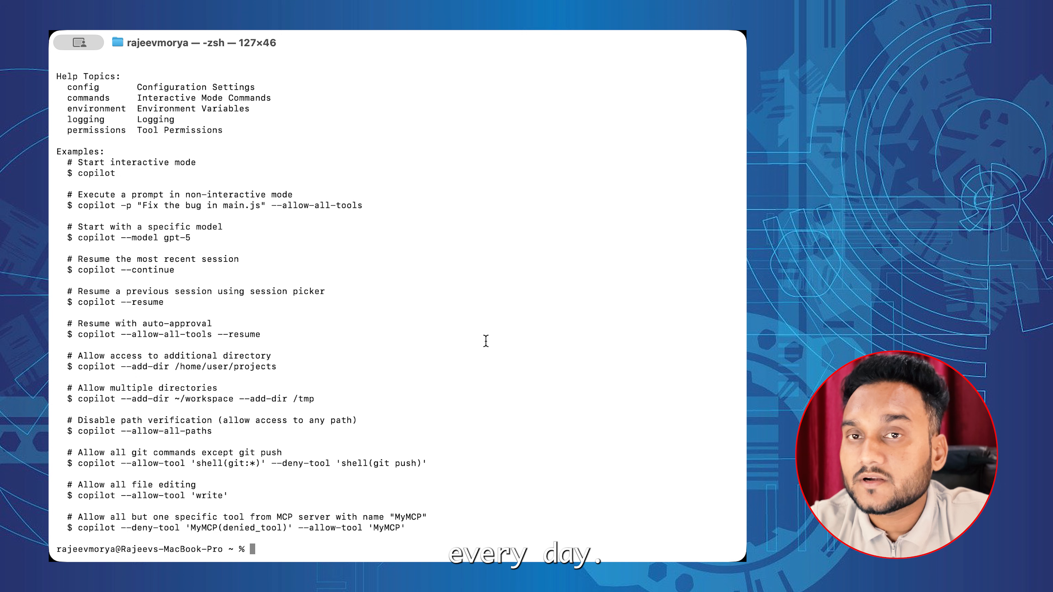
{"action": "scroll", "scroll_direction": "up", "scroll_amount": 3}
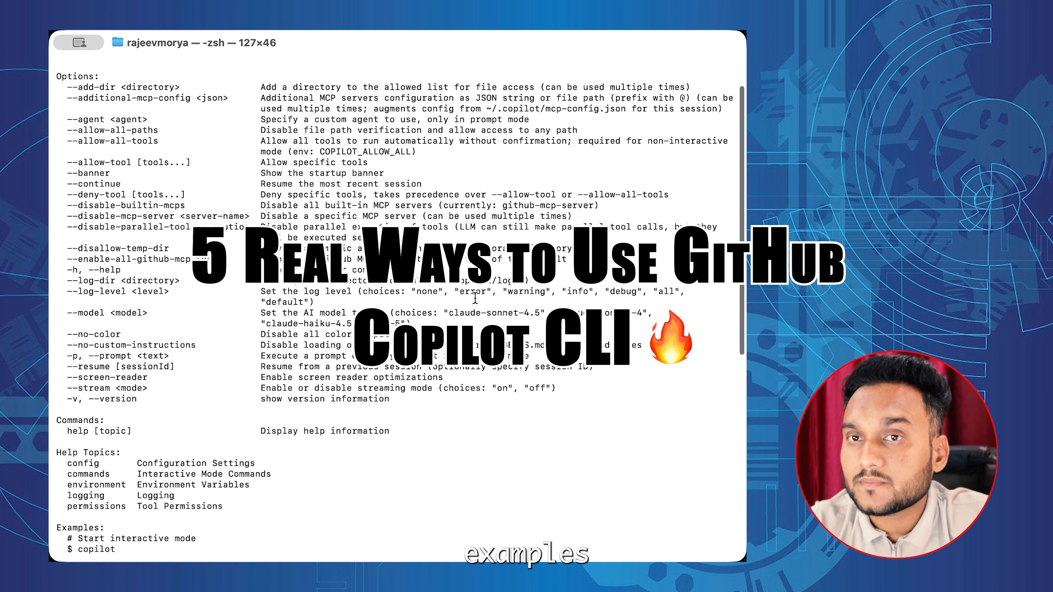
{"action": "scroll", "scroll_direction": "up", "scroll_amount": 3}
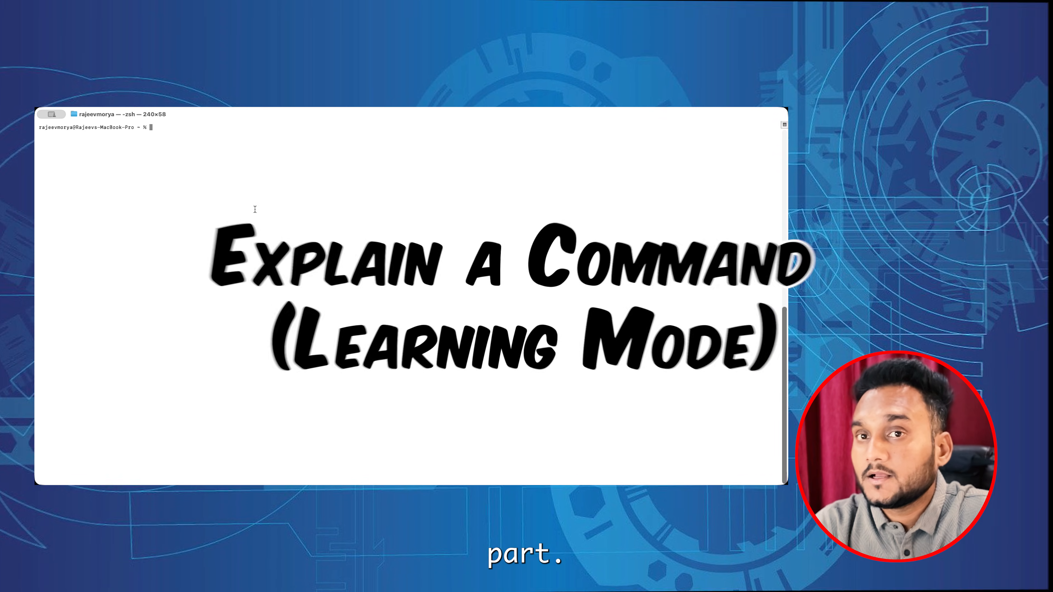
Ask Copilot with -p to explain the git stash pop command.
{"action": "type", "text": "copilot -p \""}
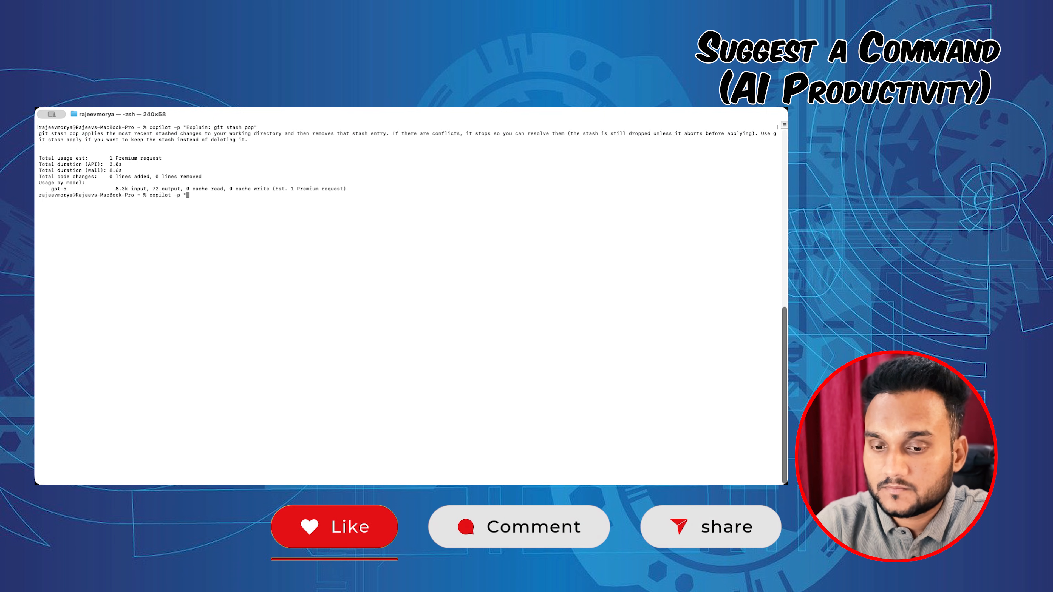
Ask Copilot to find all files bigger than 1 MB in the current folder with --allow-all-tools.
{"action": "type", "text": "Find"}
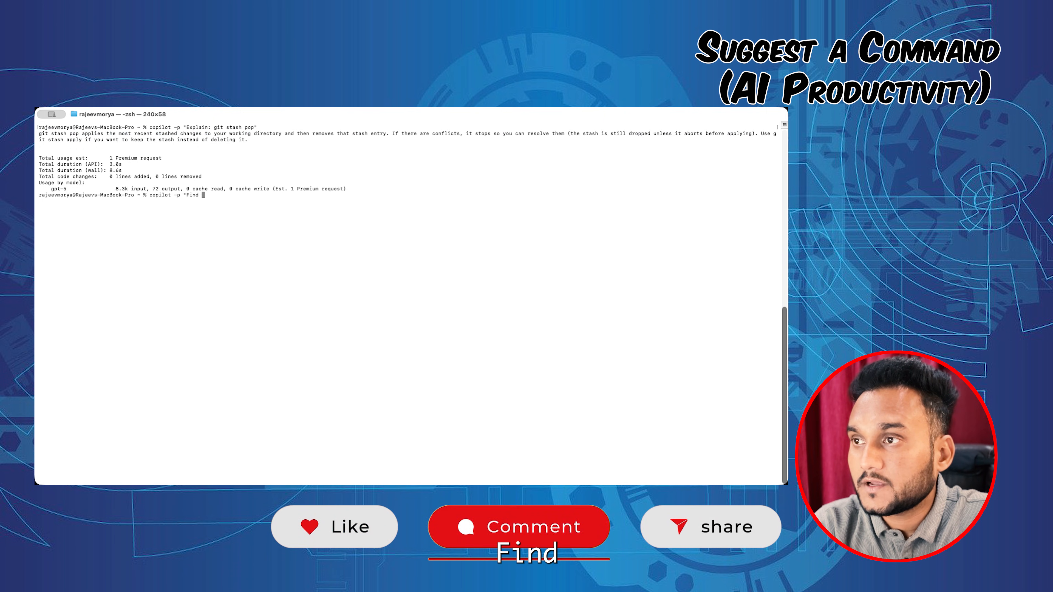
{"action": "type", "text": "all t"}
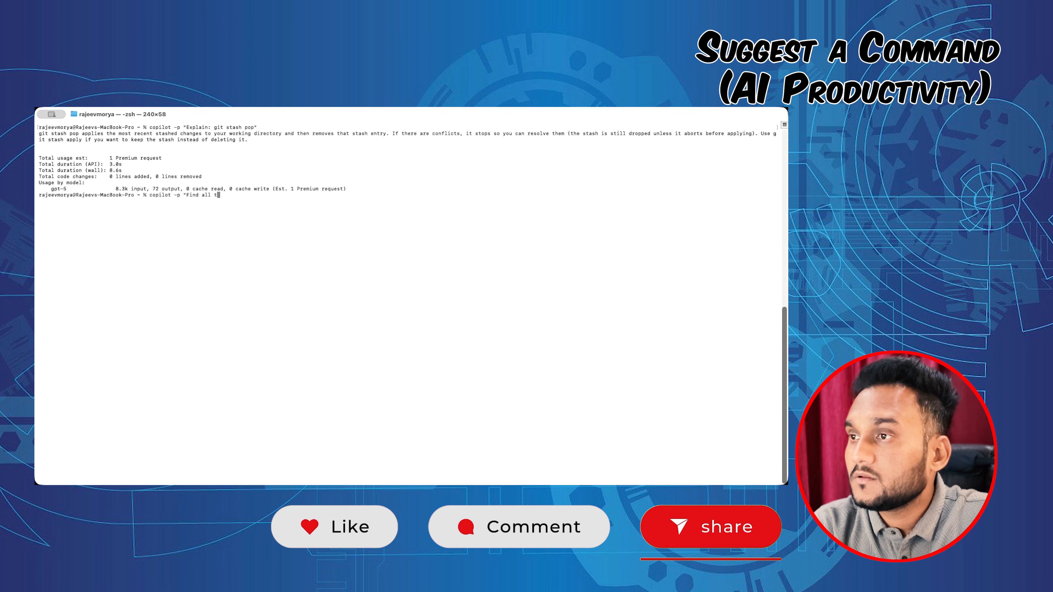
{"action": "type", "text": "files bigger than"}
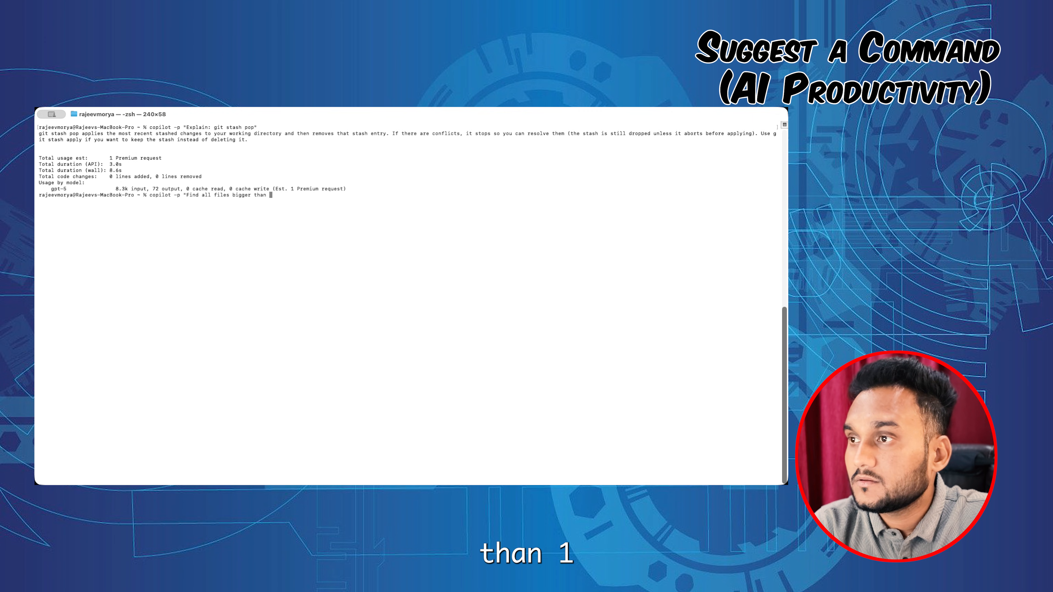
{"action": "type", "text": "1"}
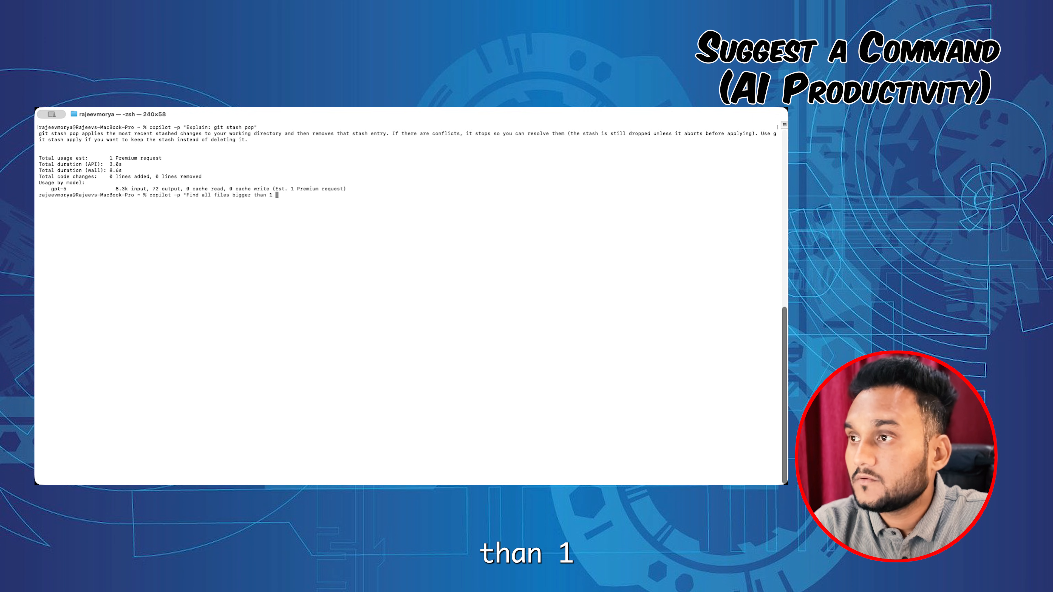
{"action": "type", "text": "MB in cu"}
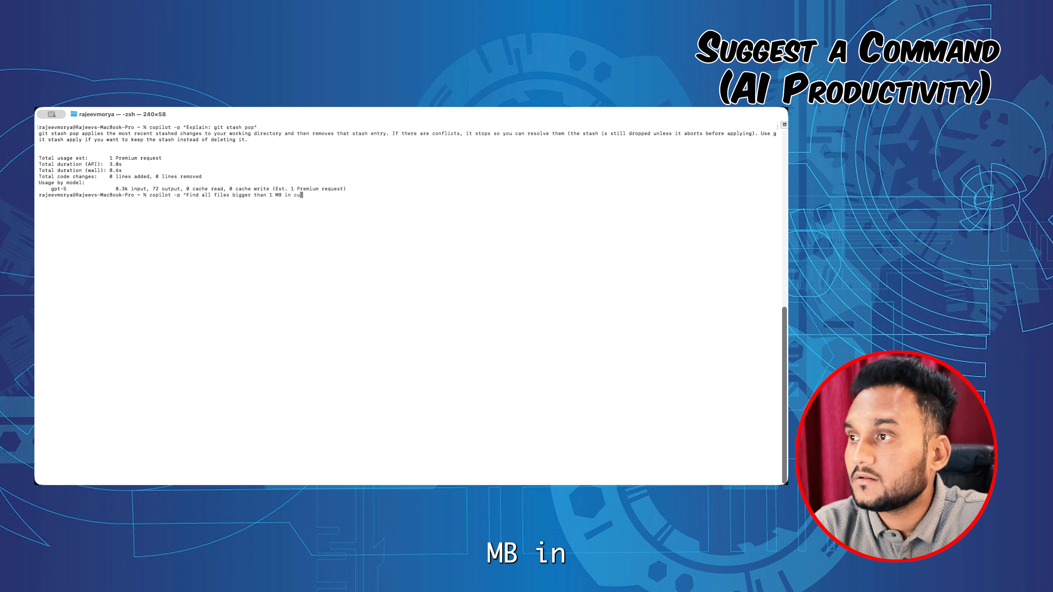
{"action": "type", "text": "rrent folder"}
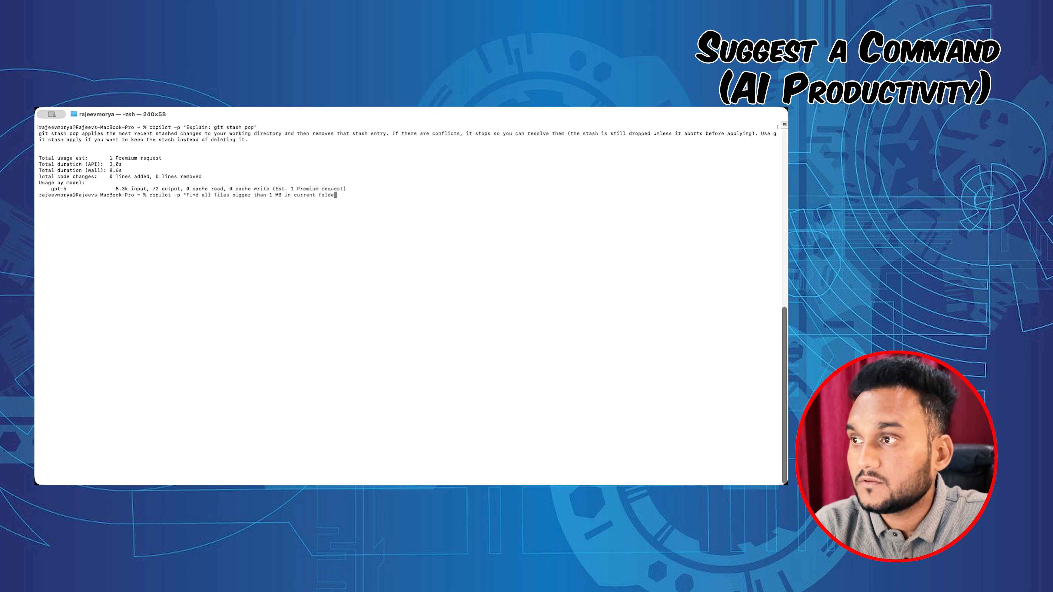
{"action": "type", "text": "--alow-a"}
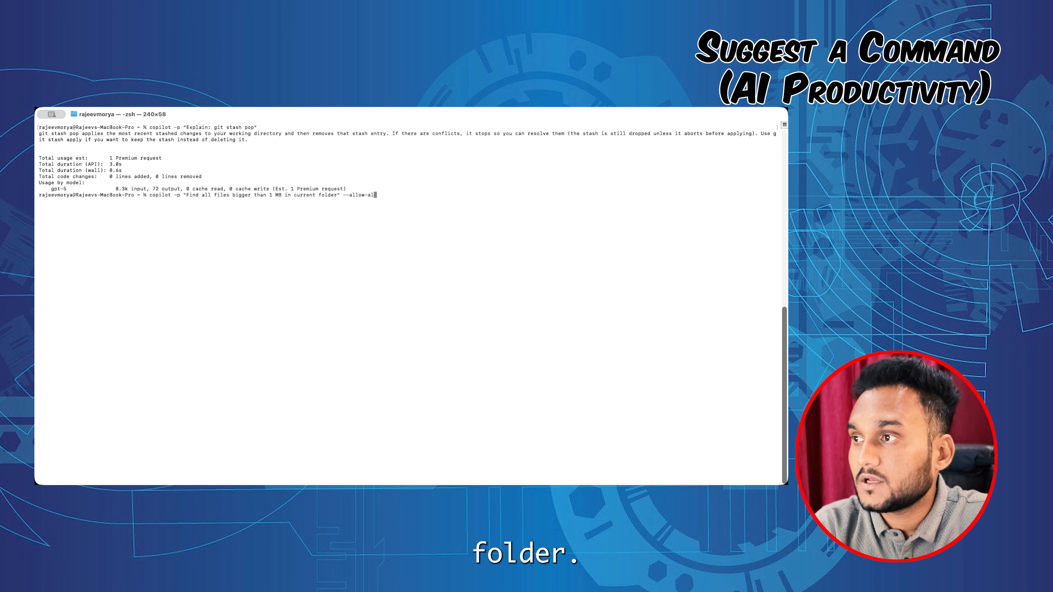
{"action": "type", "text": "l-tools"}
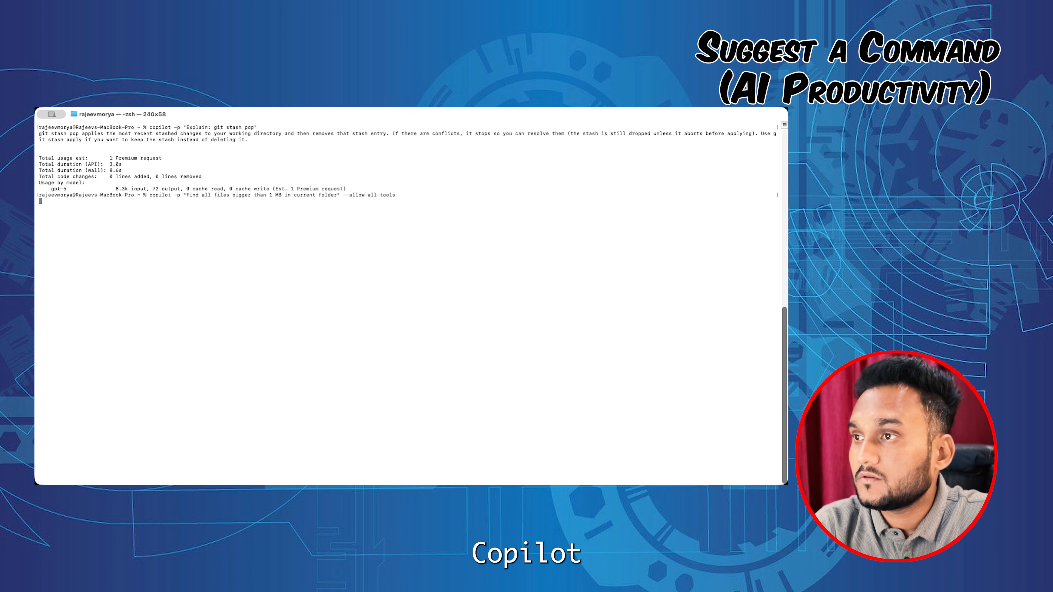
{"action": "key", "text": "Return"}
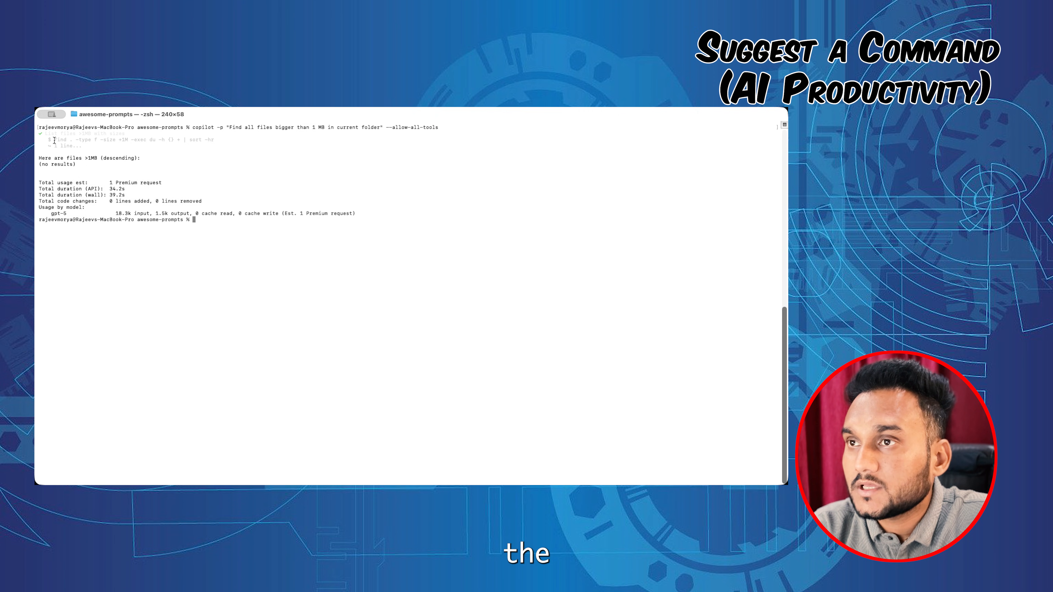
{"action": "mouse_move", "coordinate": [162, 161]}
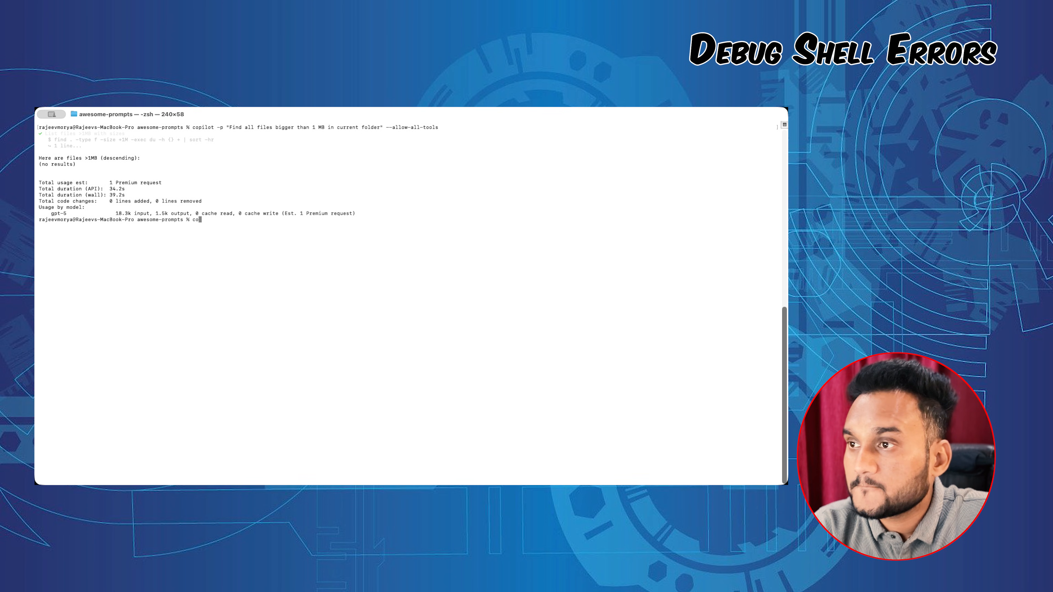
Ask Copilot why npm install fails with EACCES permission denied.
{"action": "type", "text": "copilot -p \""}
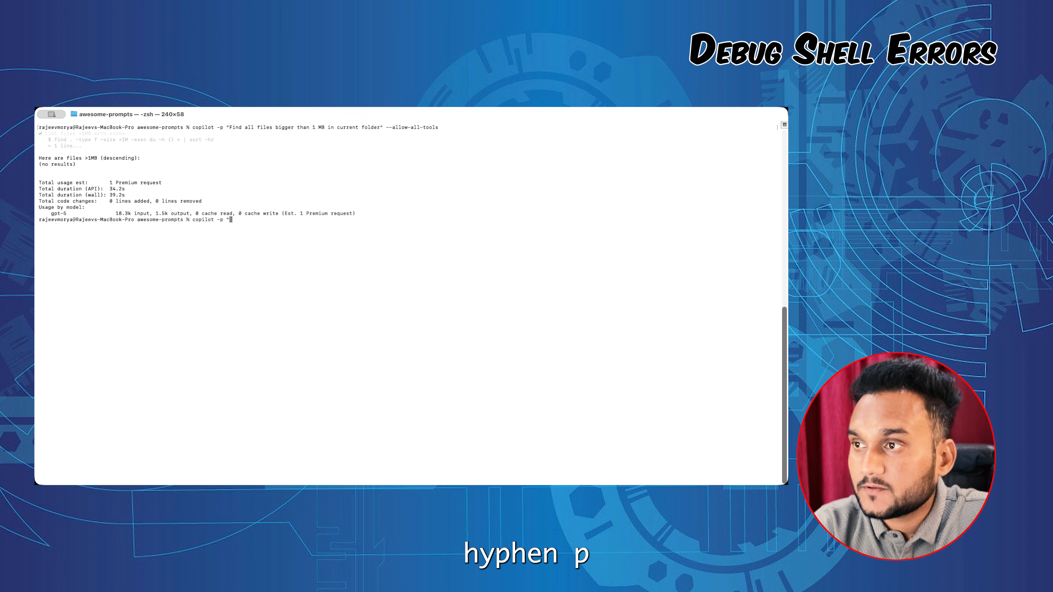
{"action": "type", "text": "Why does npm install fail with EACCES"}
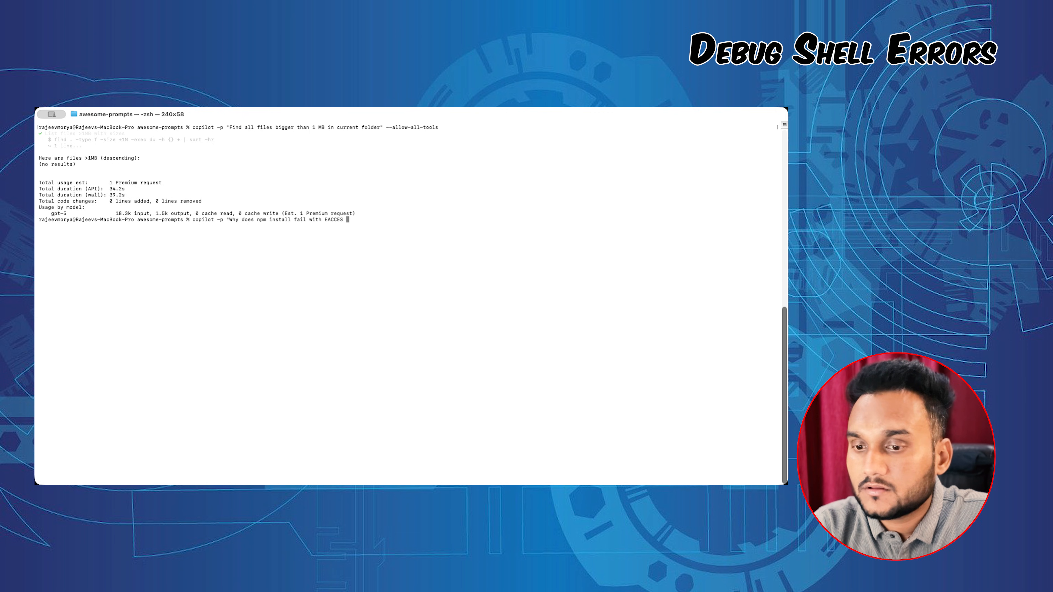
{"action": "type", "text": "permission den"}
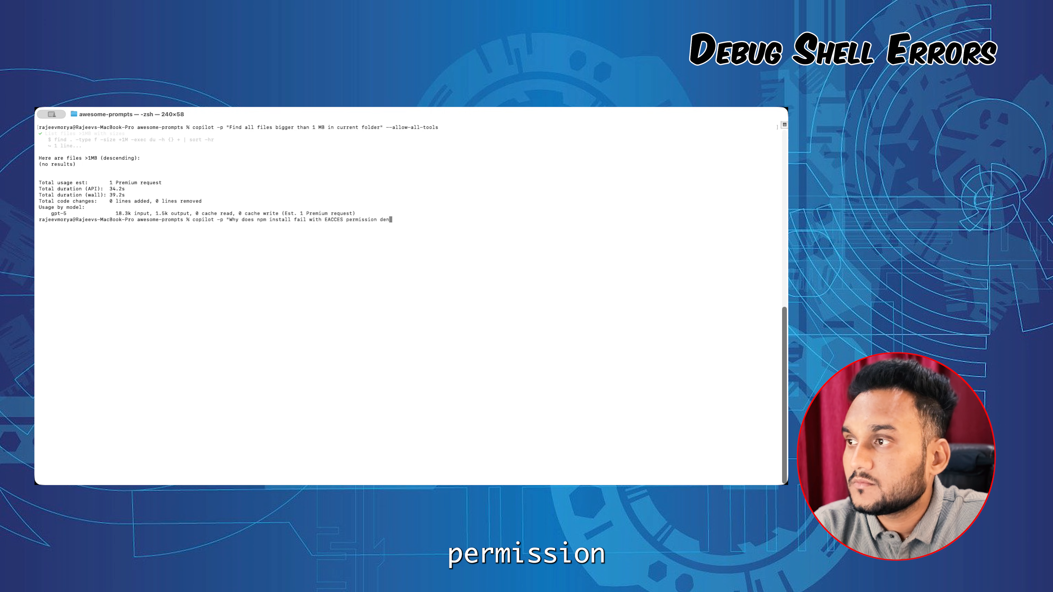
{"action": "type", "text": "denied?\""}
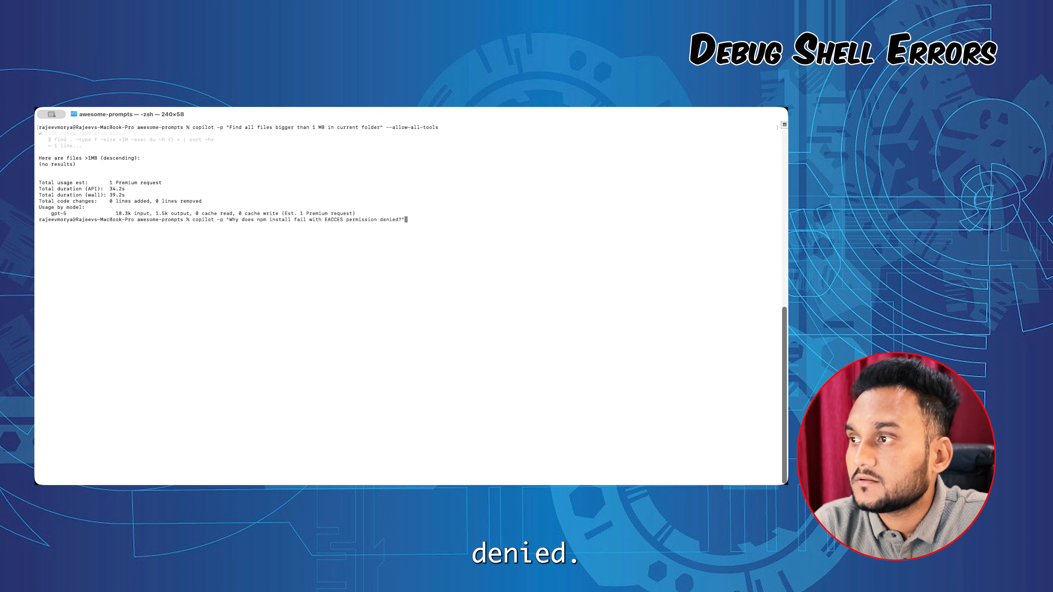
{"action": "key", "text": "Return"}
{"action": "type", "text": "c"}
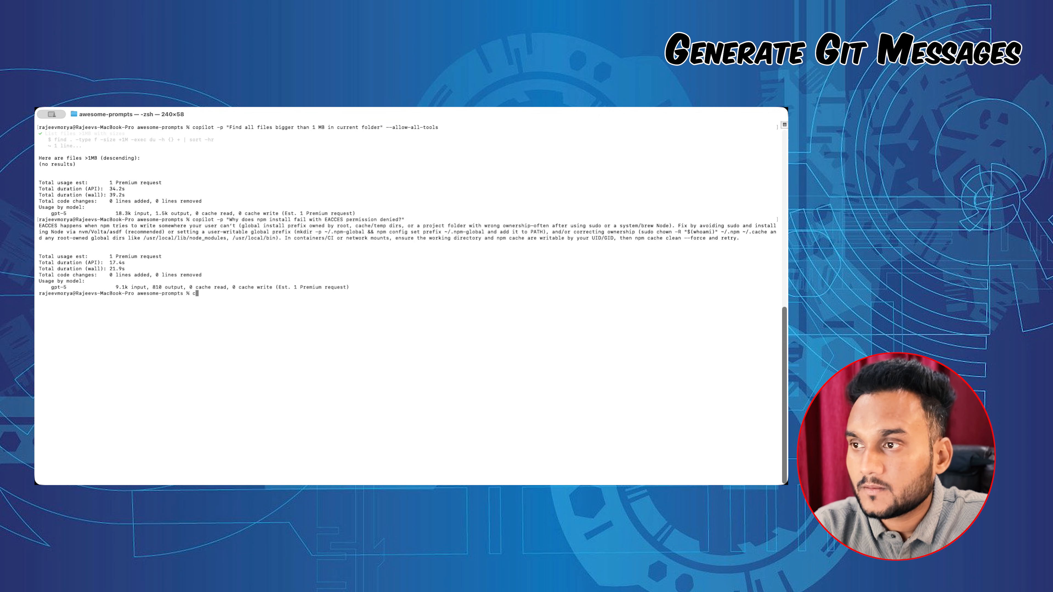
Run a git branch command to check the repository state.
{"action": "type", "text": "git bra"}
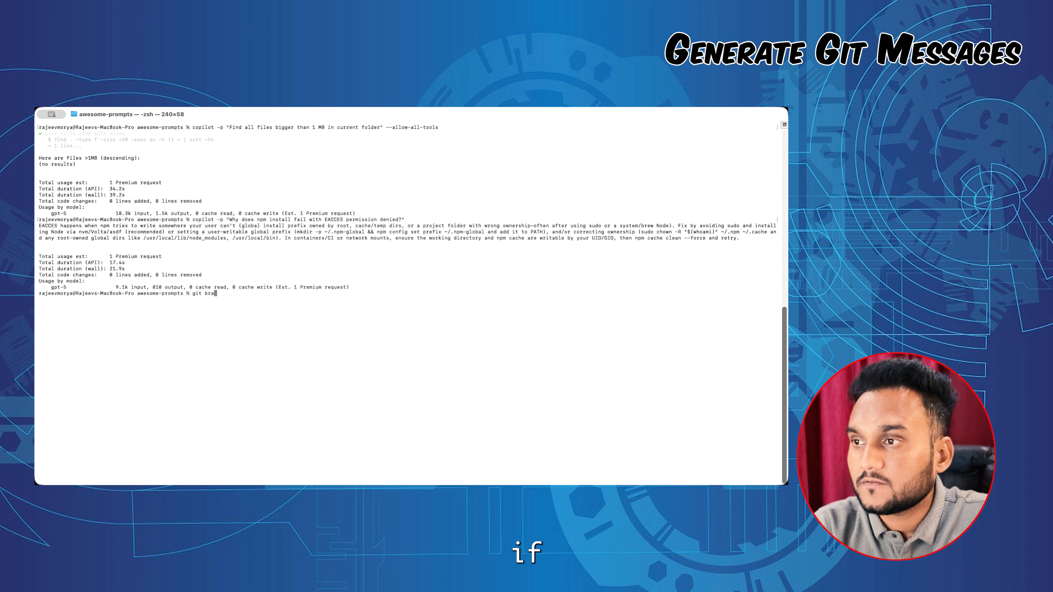
{"action": "key", "text": "Return"}
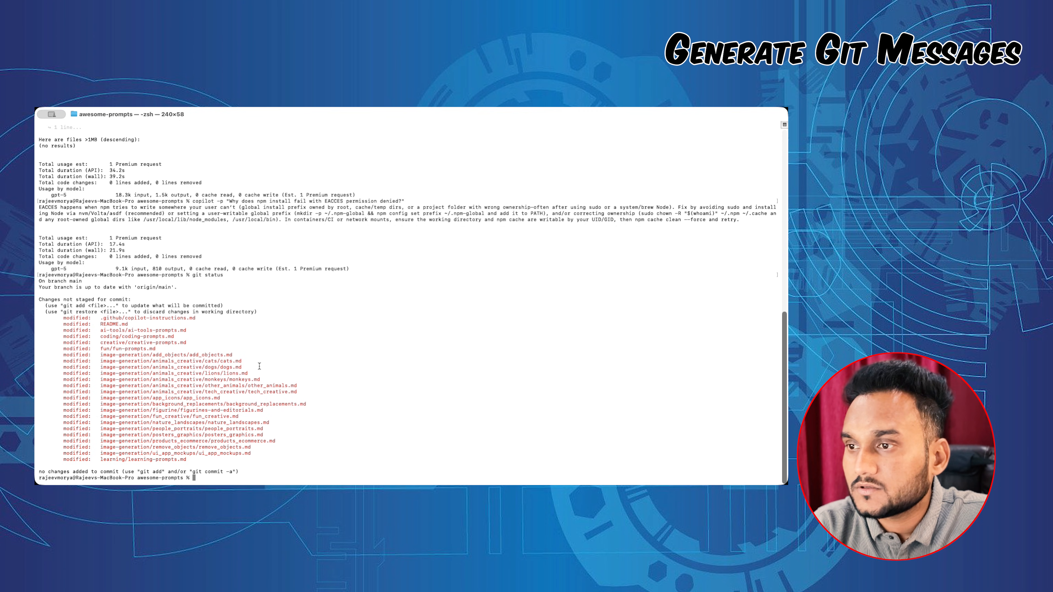
Ask Copilot to write clear commit messages for the uncommitted changes.
{"action": "type", "text": "co"}
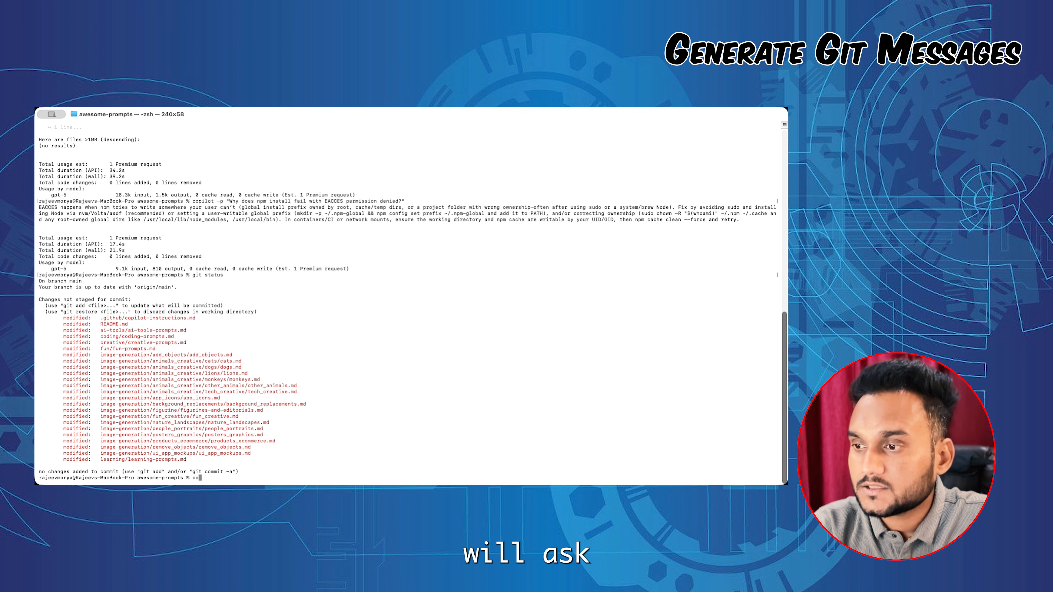
{"action": "type", "text": "copilot -p"}
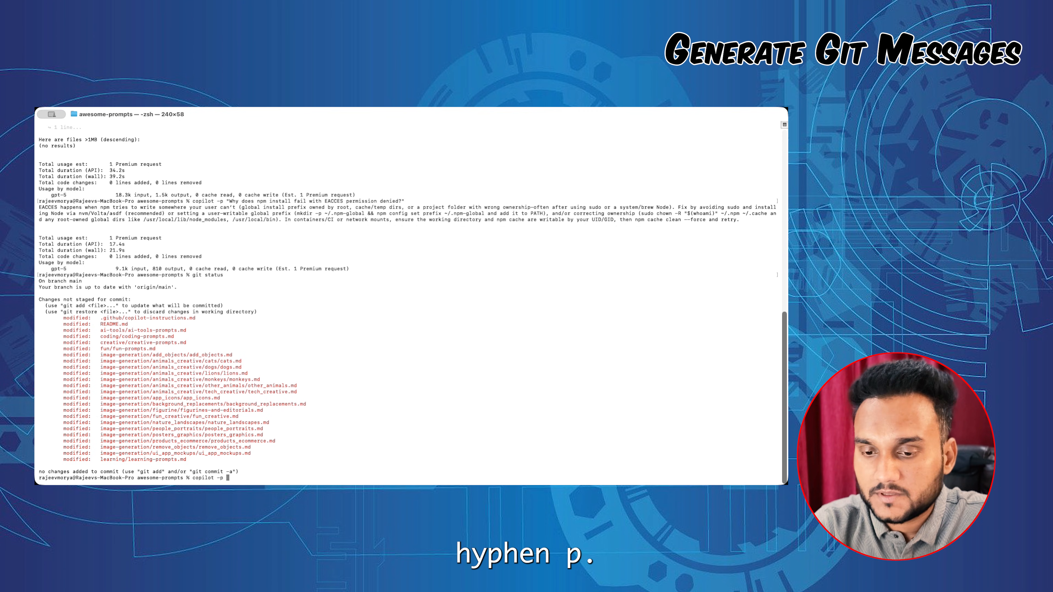
{"action": "type", "text": "\"Write"}
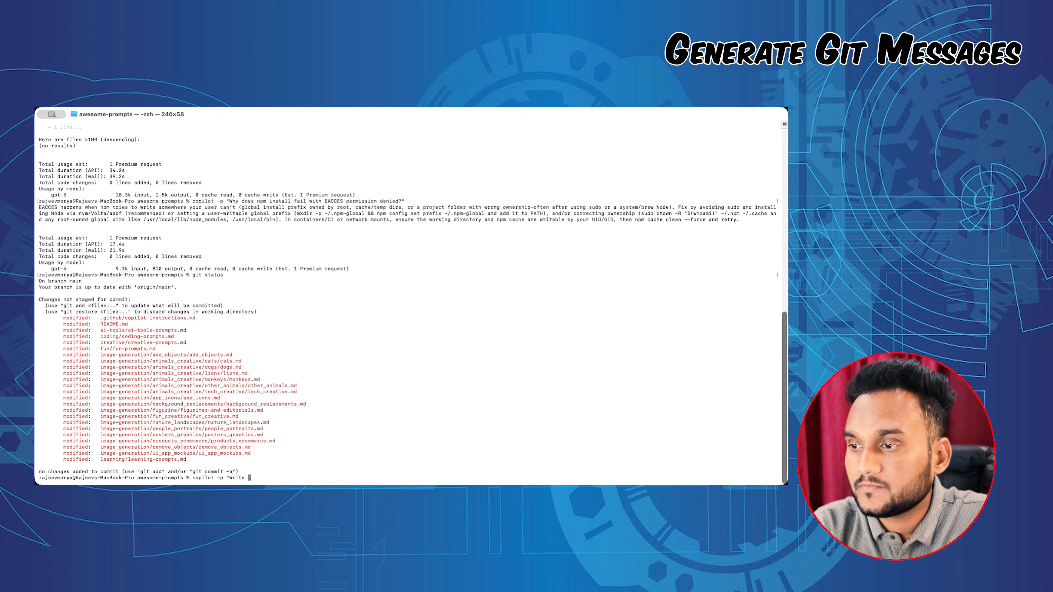
{"action": "type", "text": "a clear"}
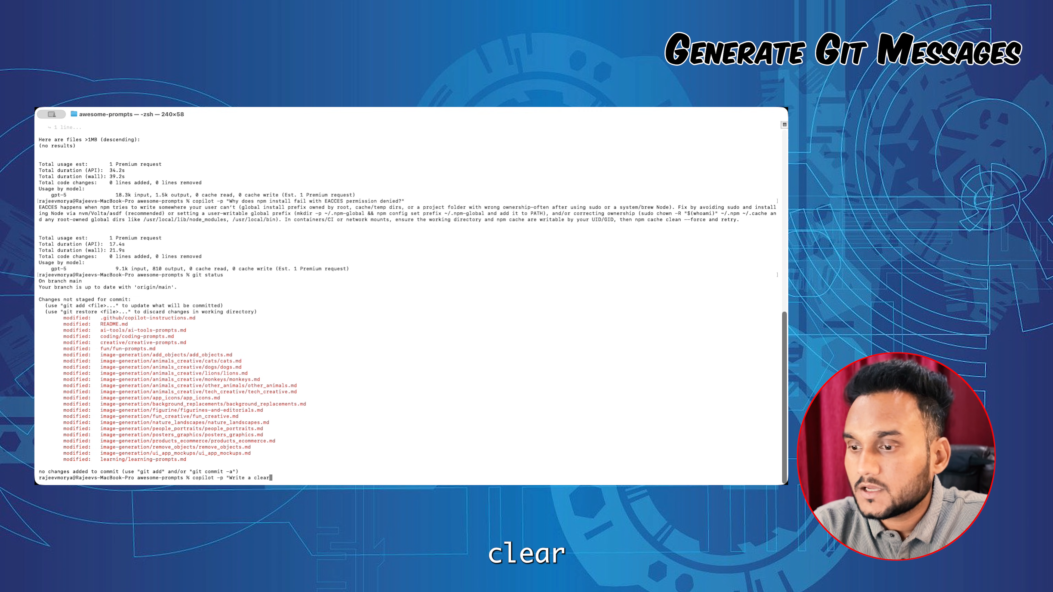
{"action": "type", "text": "commit mes"}
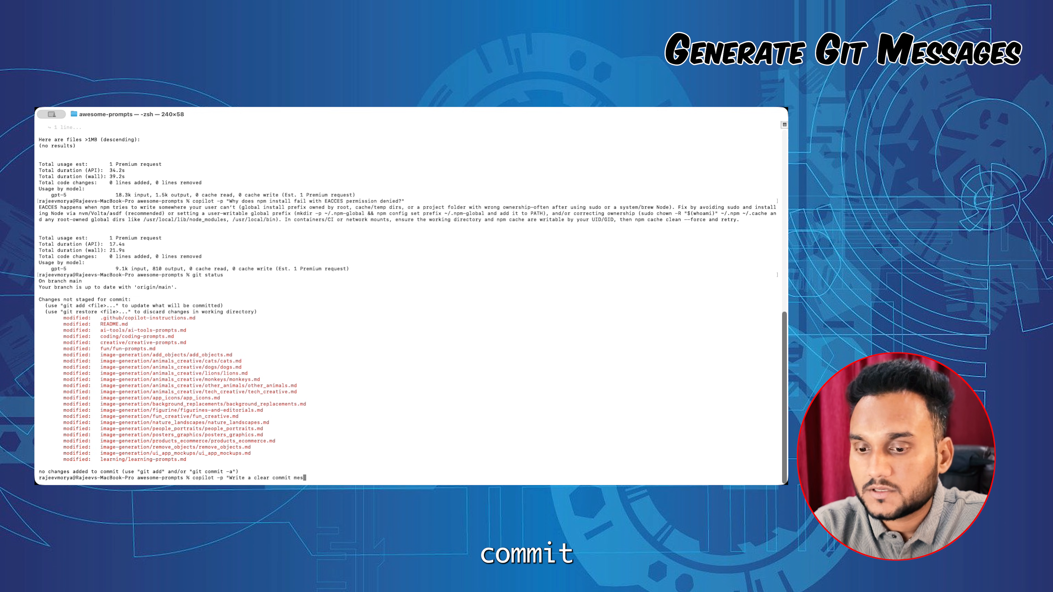
{"action": "type", "text": "messages"}
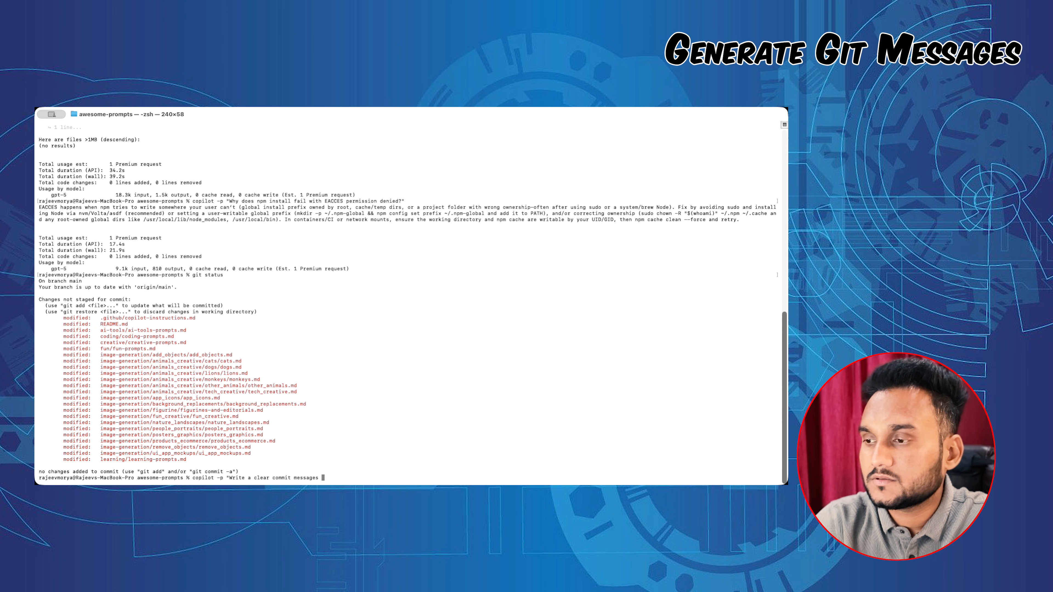
{"action": "type", "text": "for t"}
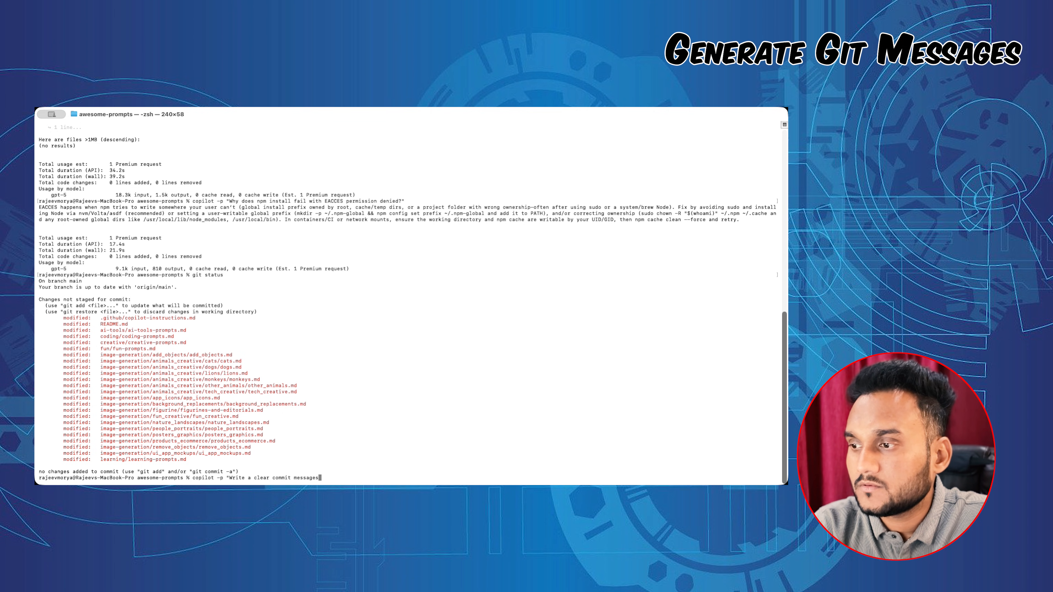
{"action": "key", "text": "Return"}
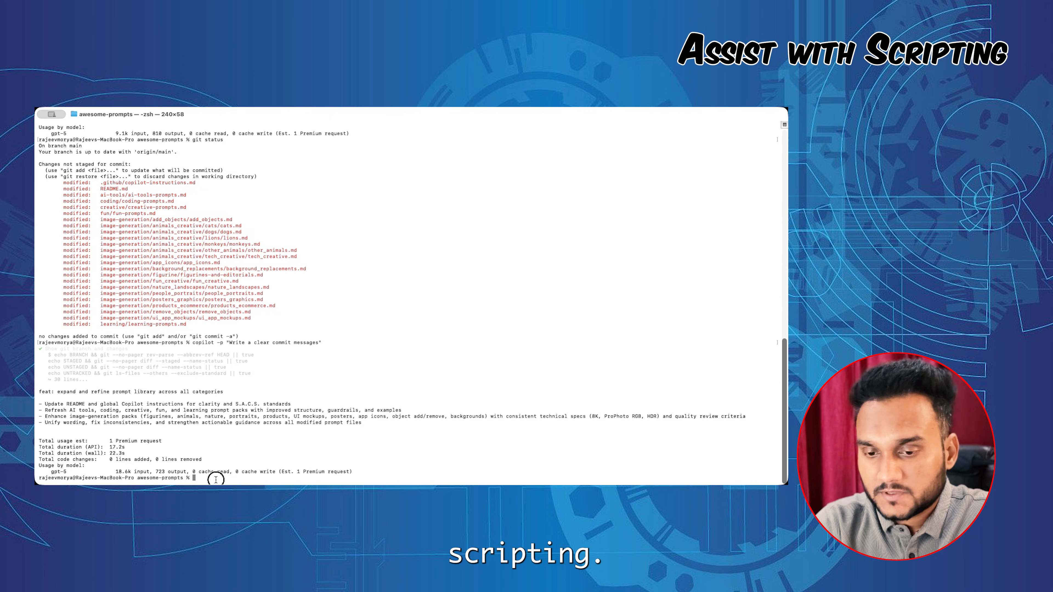
Ask Copilot to create a bash script backing up all .log files to logs_backup with --allow-all-tools.
{"action": "type", "text": "c"}
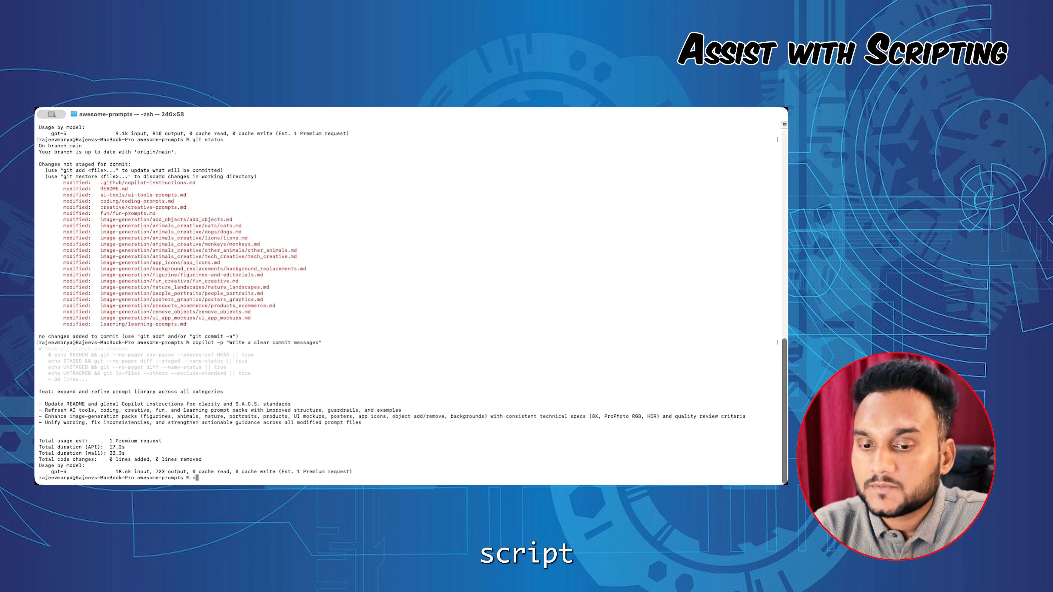
{"action": "type", "text": "opilot"}
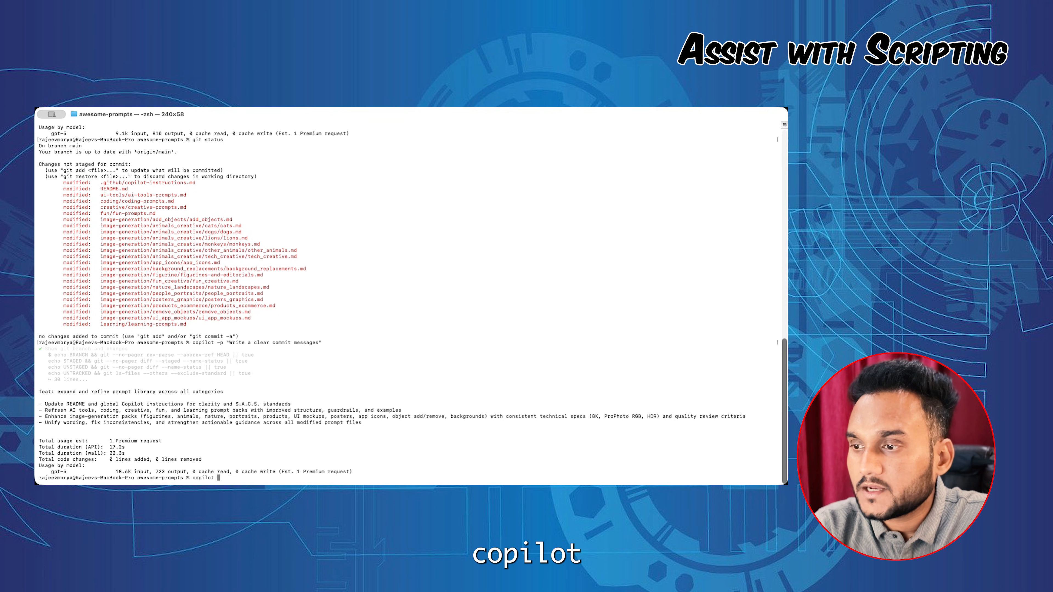
{"action": "type", "text": "-p \"Create a a"}
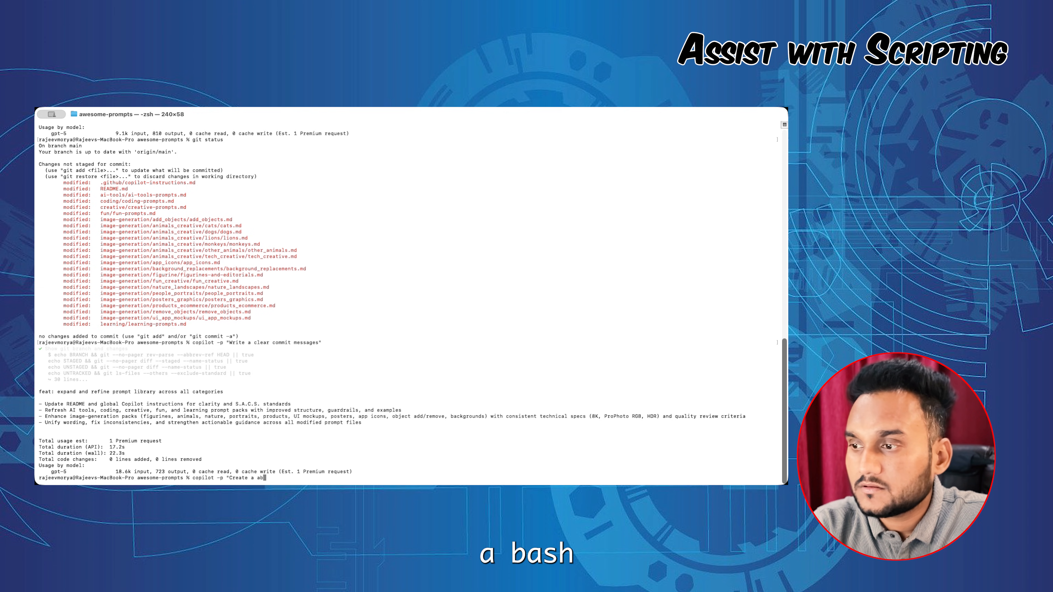
{"action": "type", "text": "bash script to back up all"}
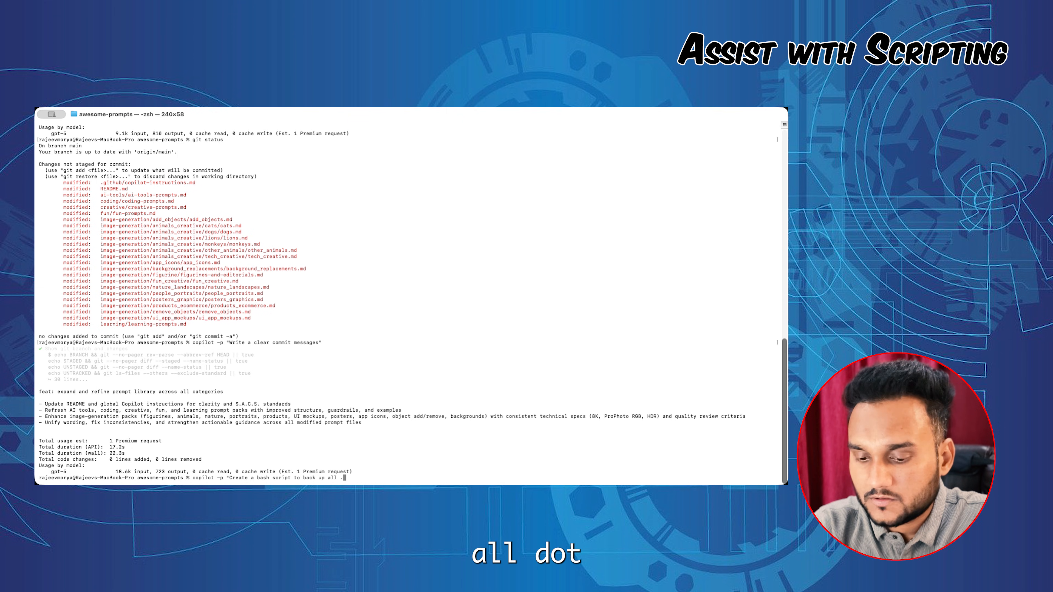
{"action": "type", "text": ".log files to logs_backup"}
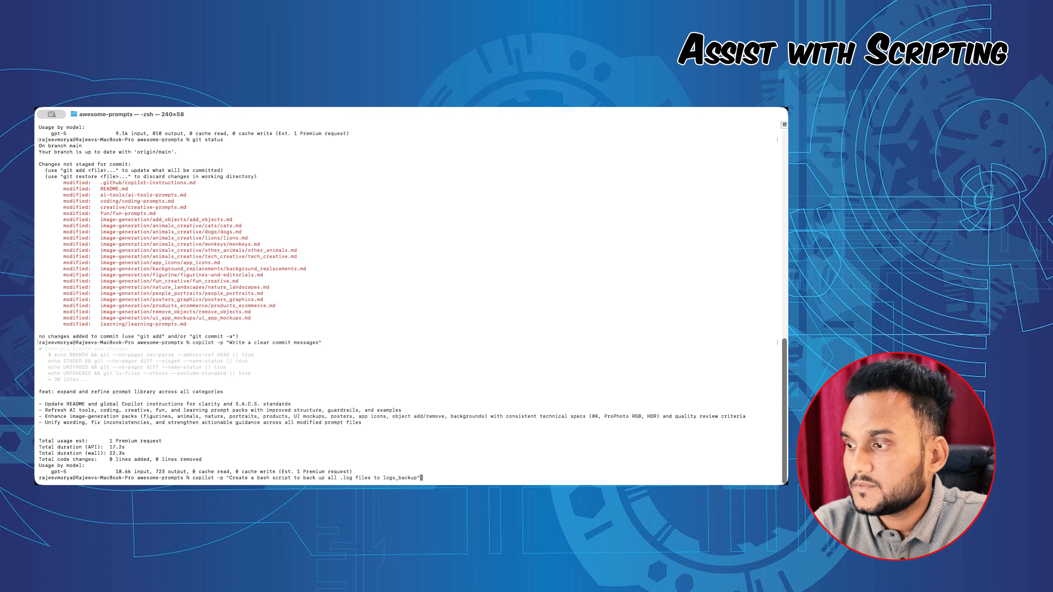
{"action": "type", "text": "--allow-all-tools"}
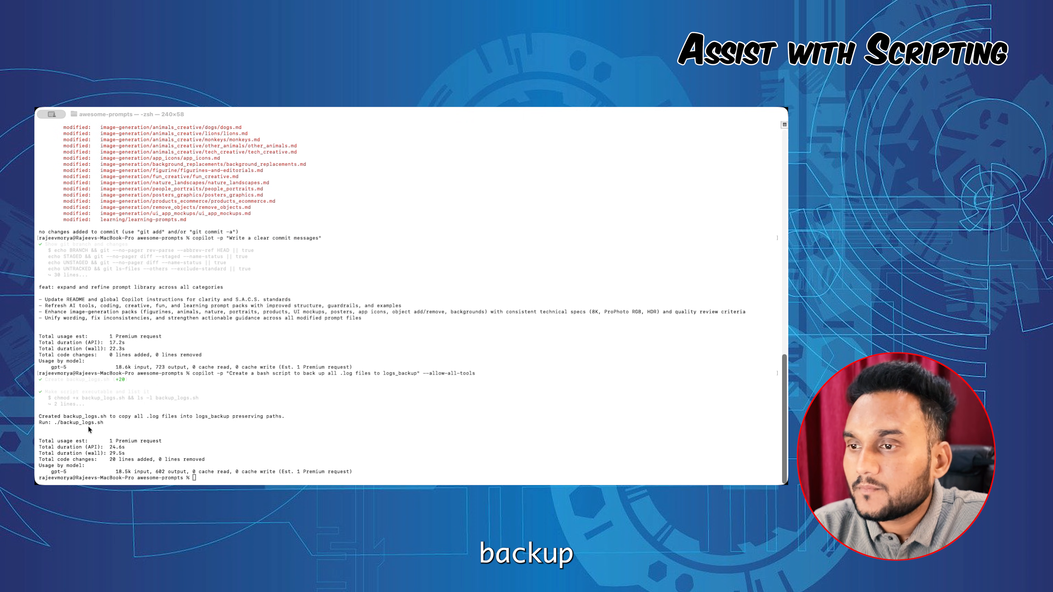
{"action": "mouse_move", "coordinate": [197, 434]}
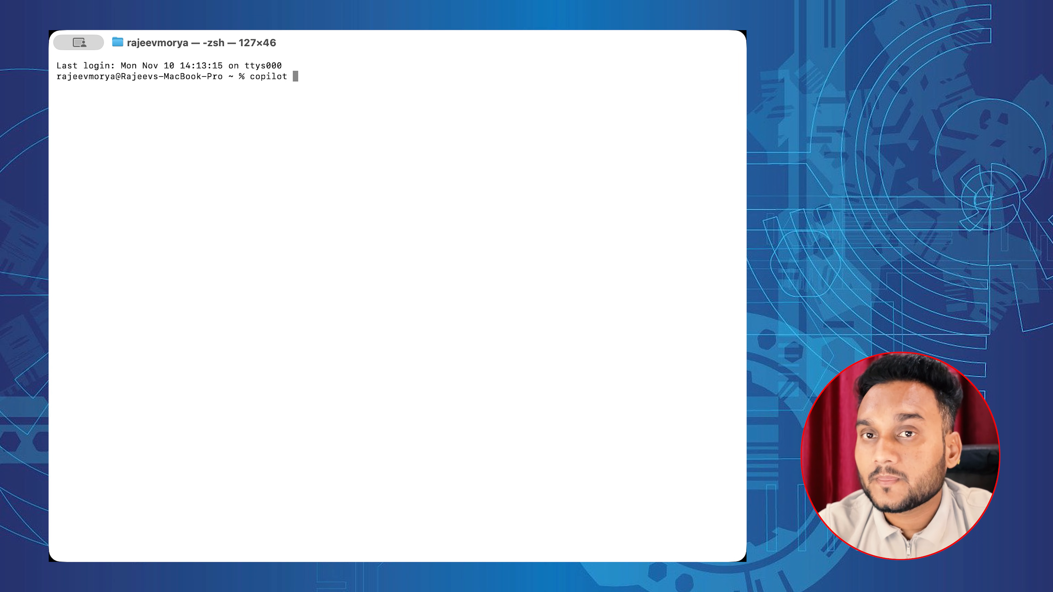
Run copilot --help twice in the new window and review the help output.
{"action": "type", "text": "--help"}
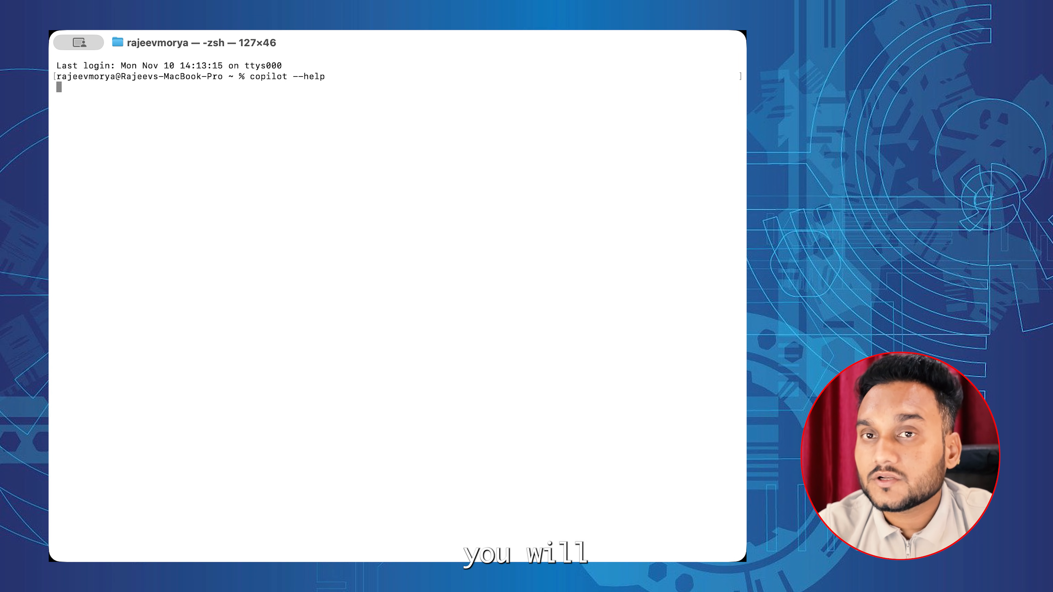
{"action": "key", "text": "Return"}
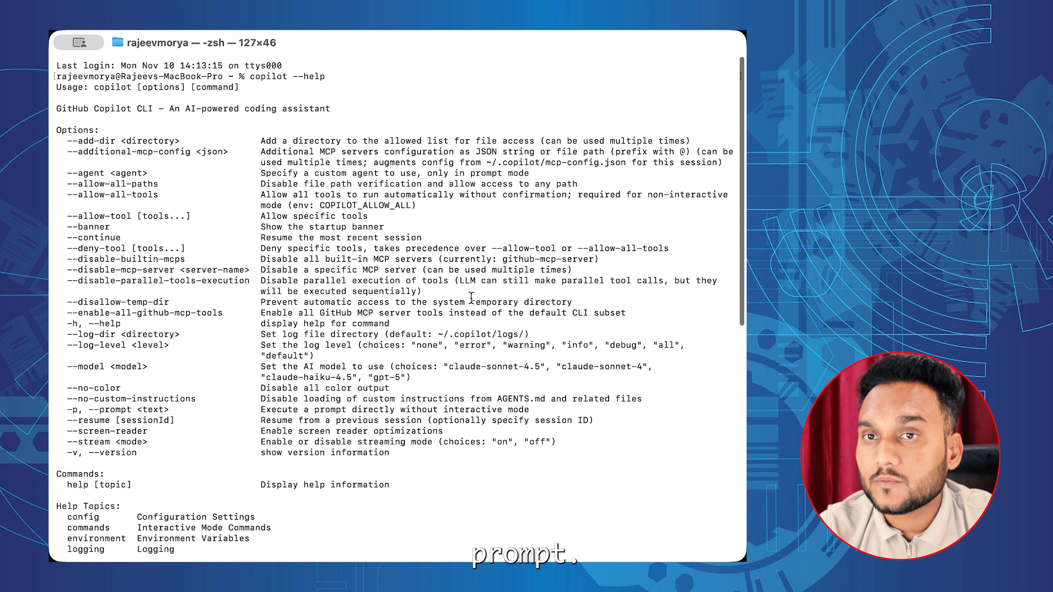
{"action": "scroll", "scroll_direction": "down", "scroll_amount": 3}
{"action": "type", "text": "copilot"}
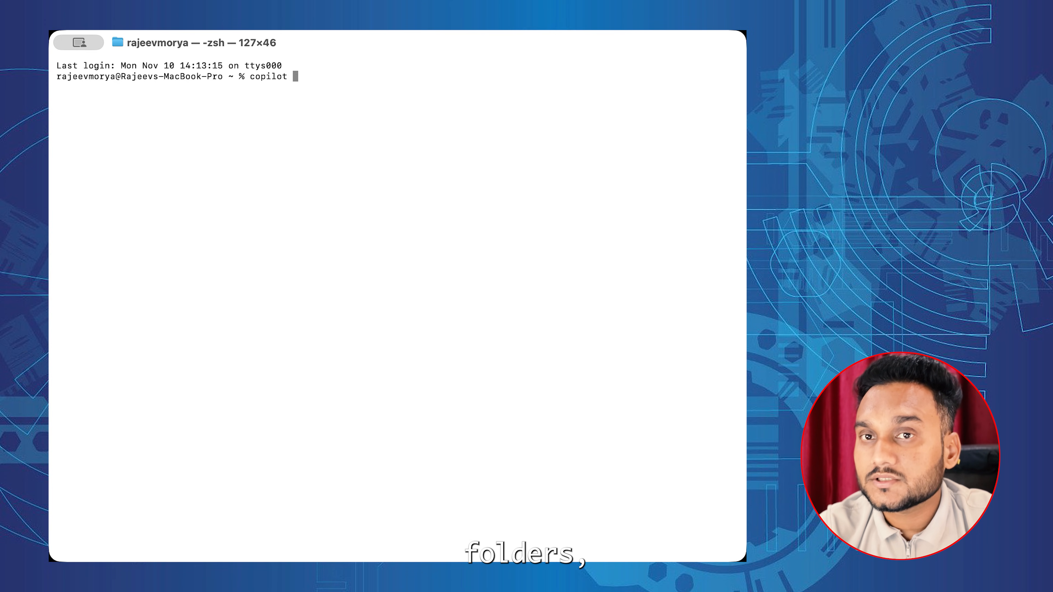
{"action": "type", "text": "--help"}
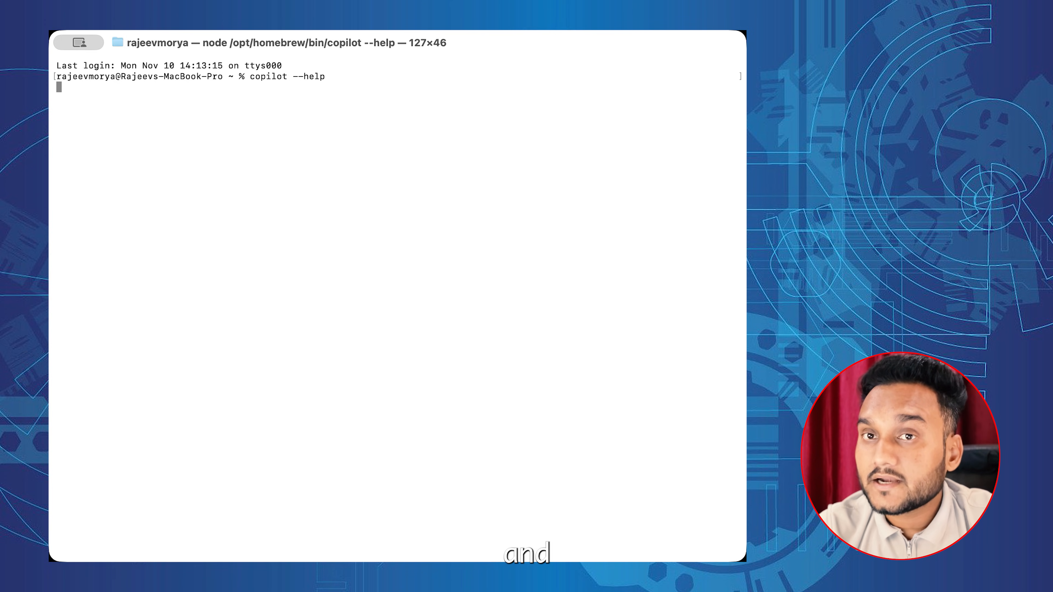
{"action": "key", "text": "Return"}
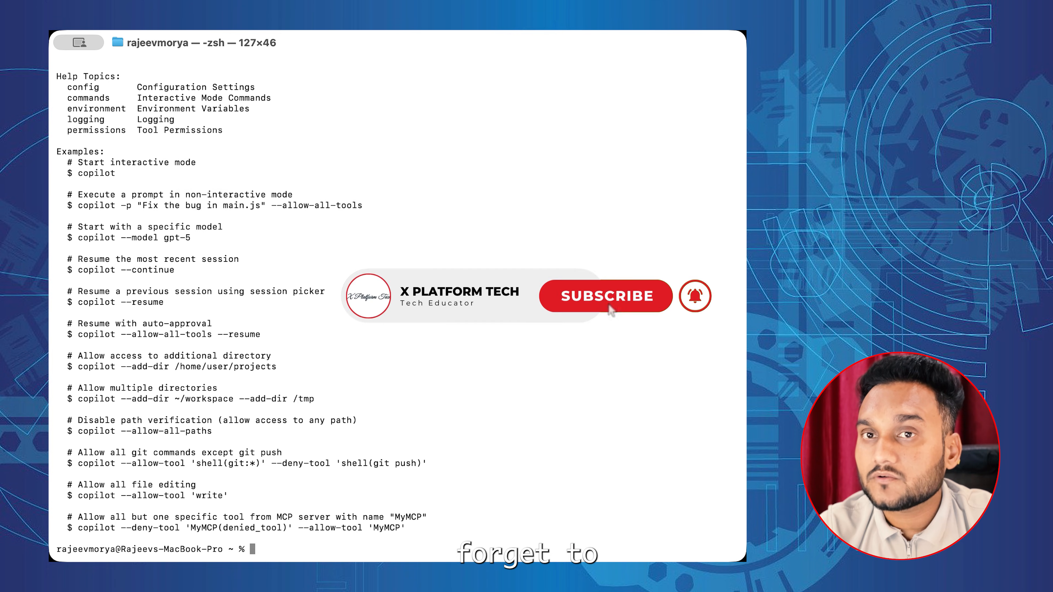